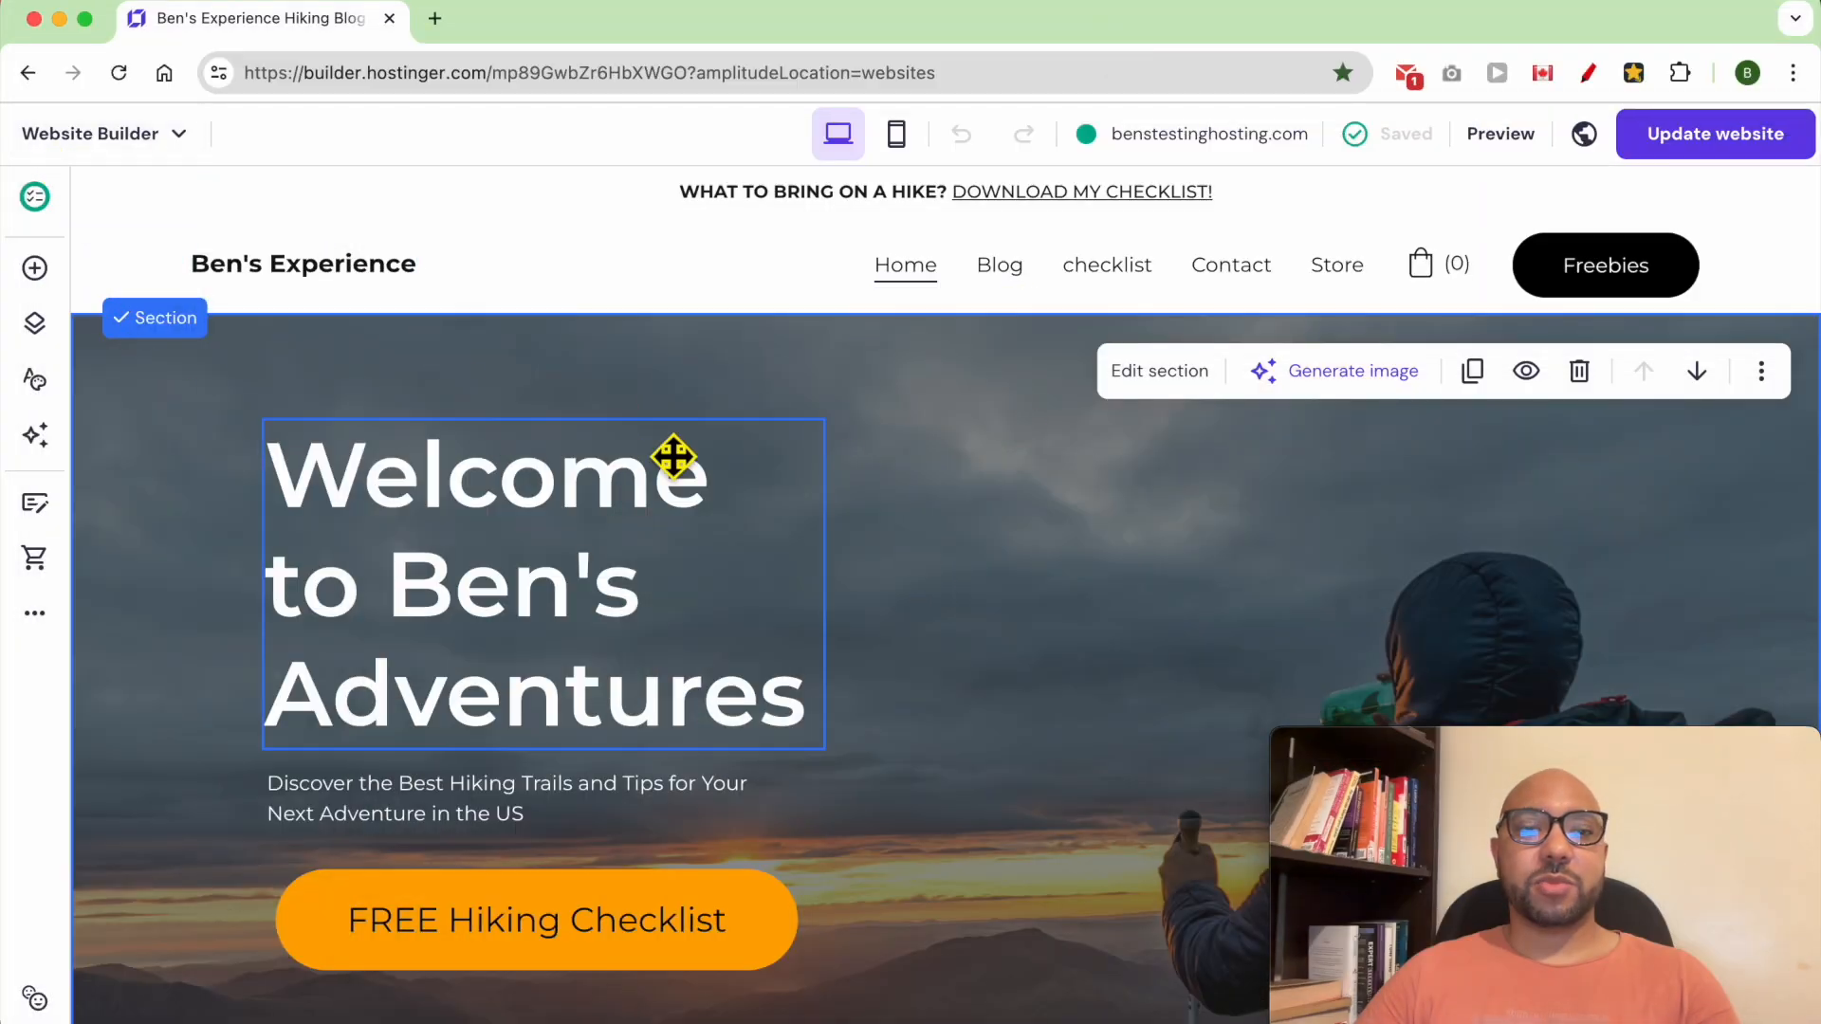
mouse_move(999, 487)
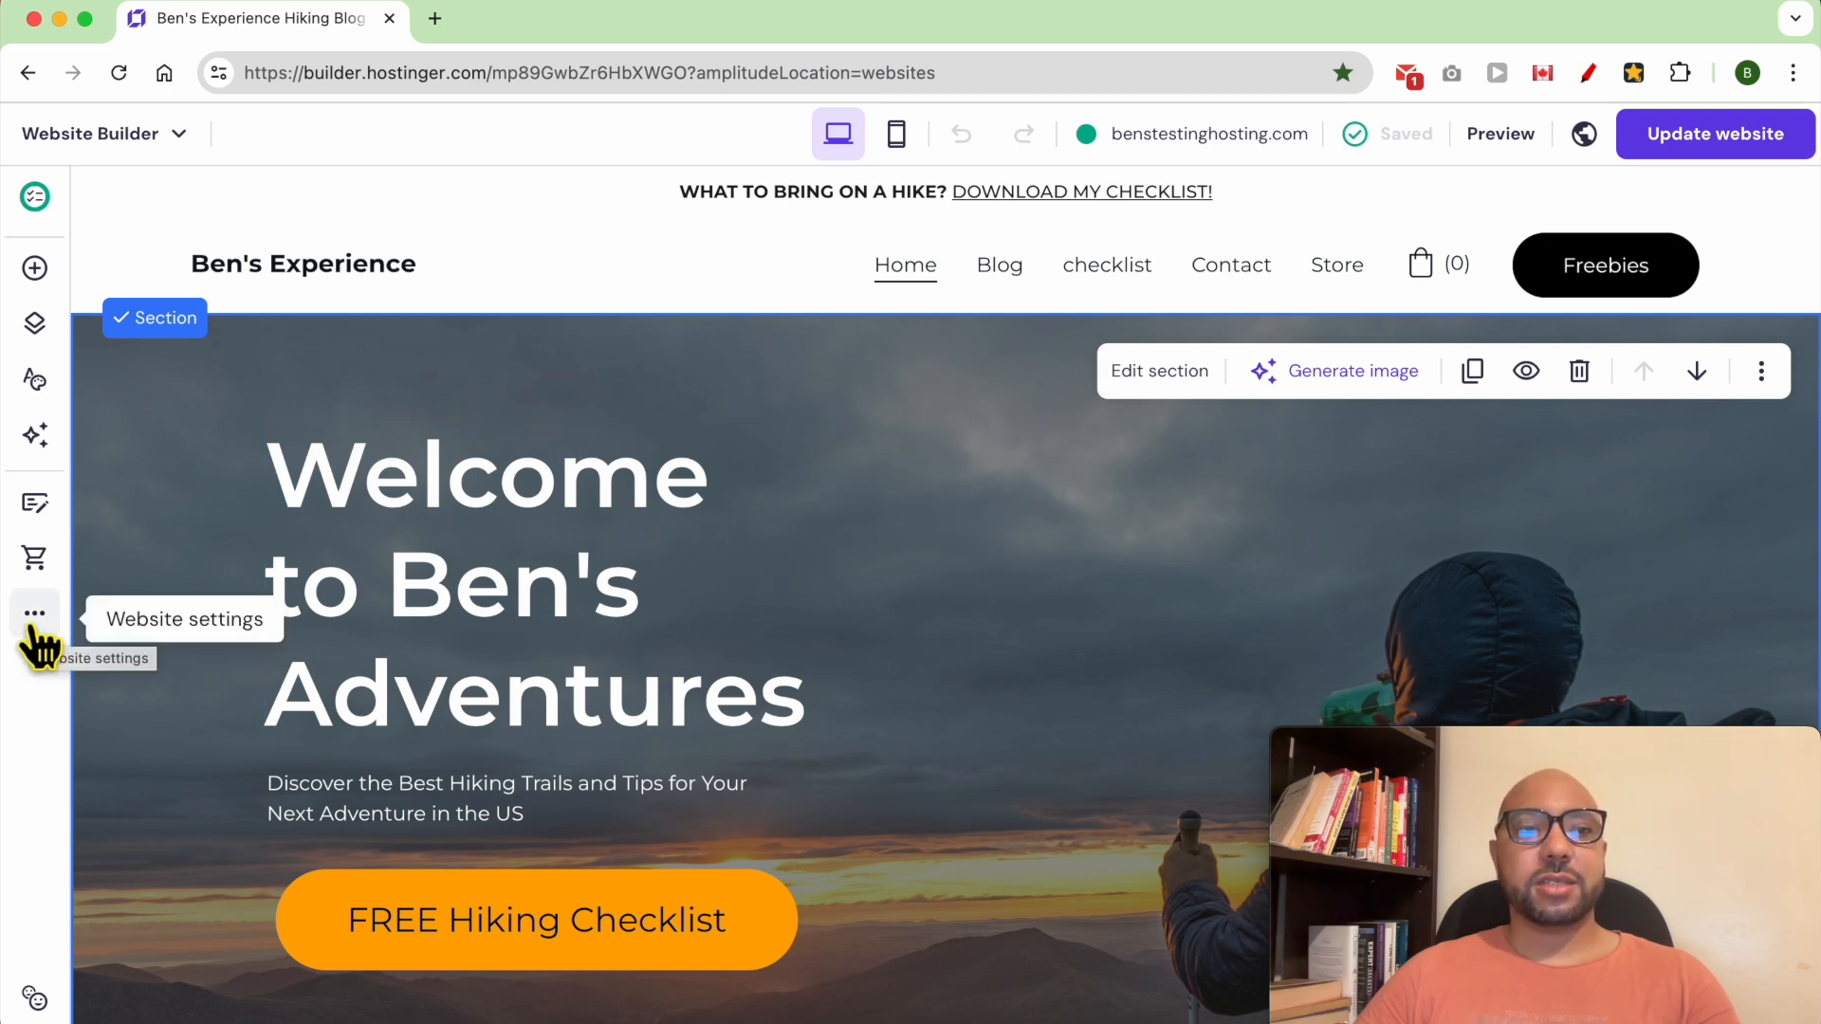
Step: Show the website settings menu from the left sidebar of the editor
left_click(35, 613)
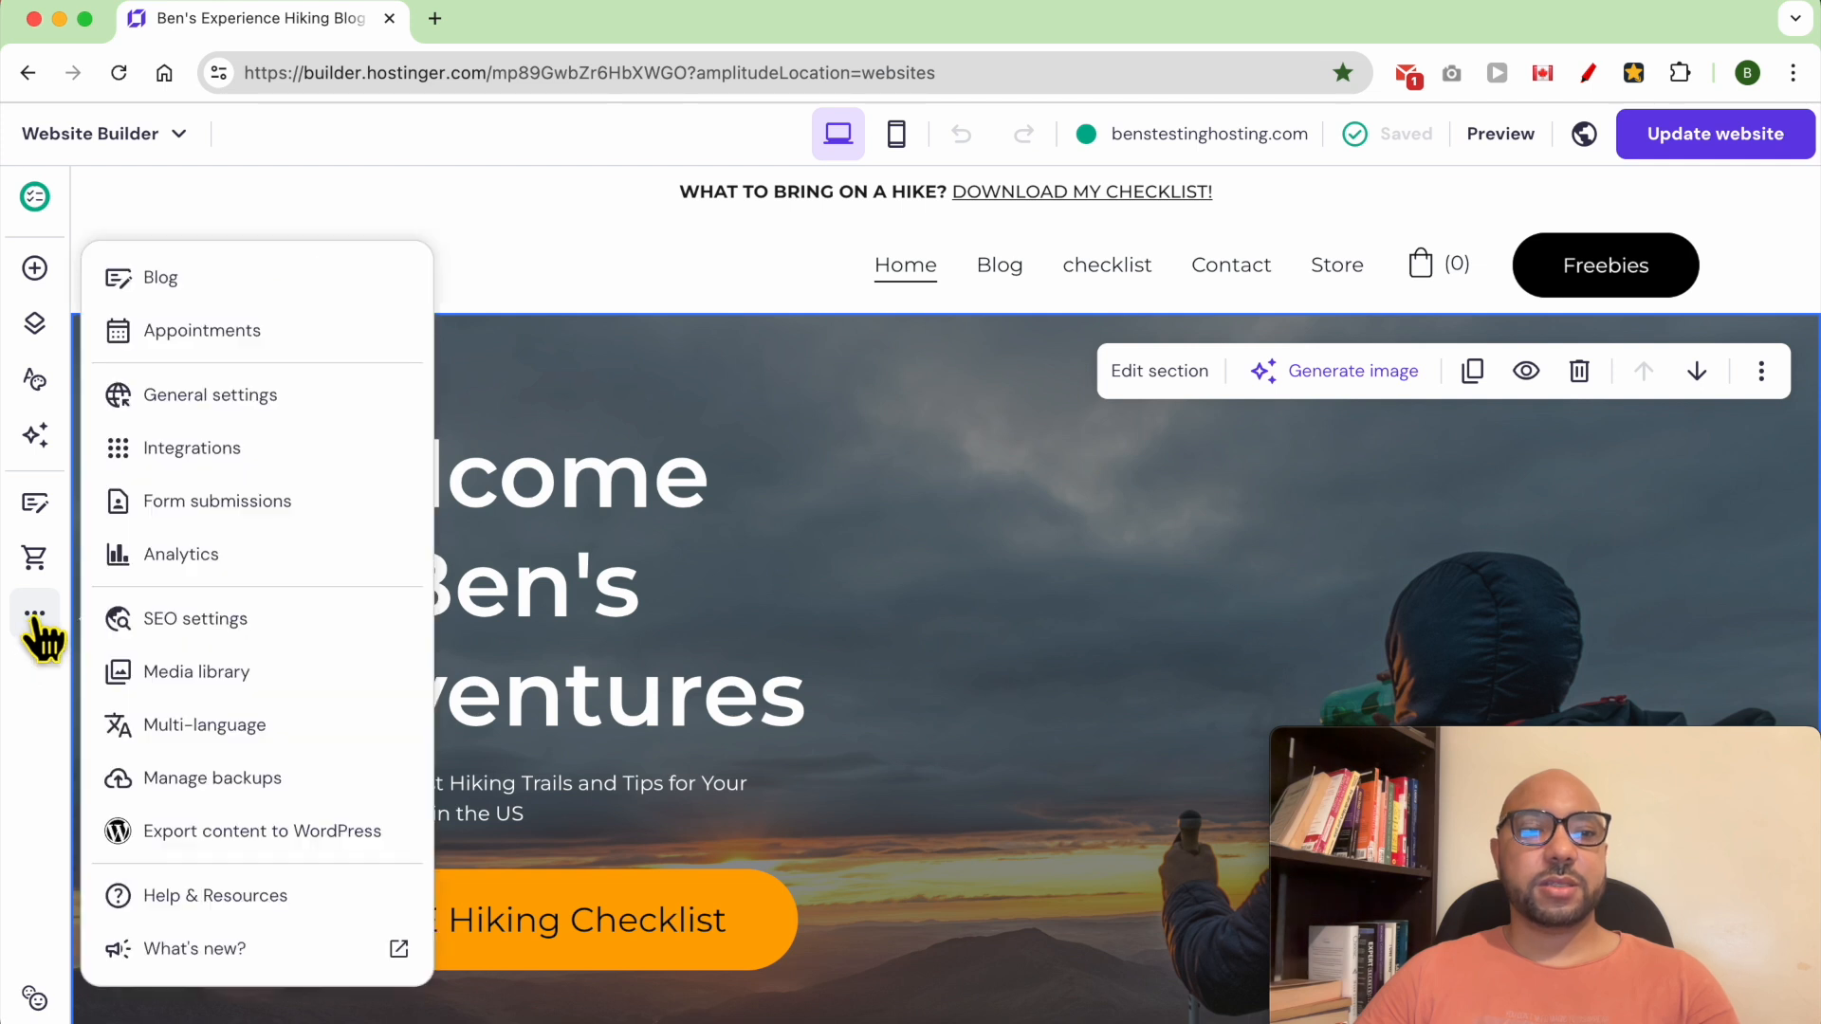
mouse_move(296, 464)
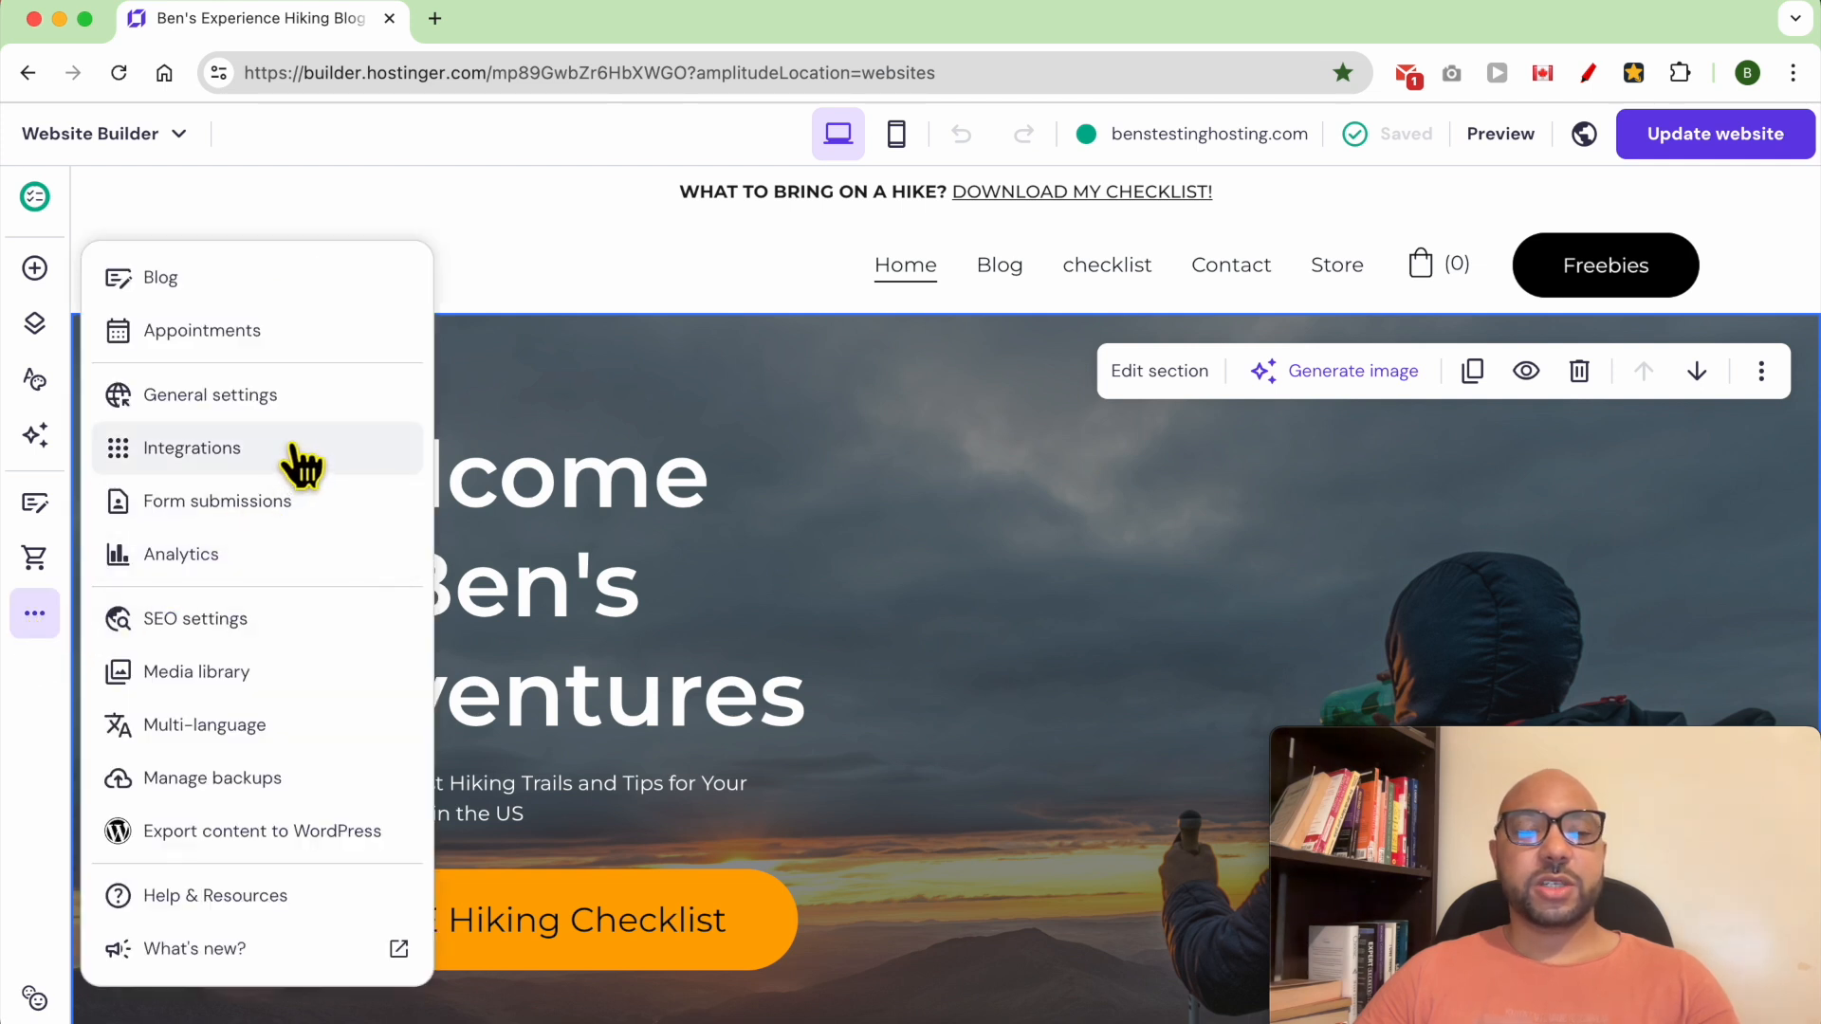
Step: Go to Integrations, revealing the custom code entry with the Google site-verification meta tag
left_click(192, 448)
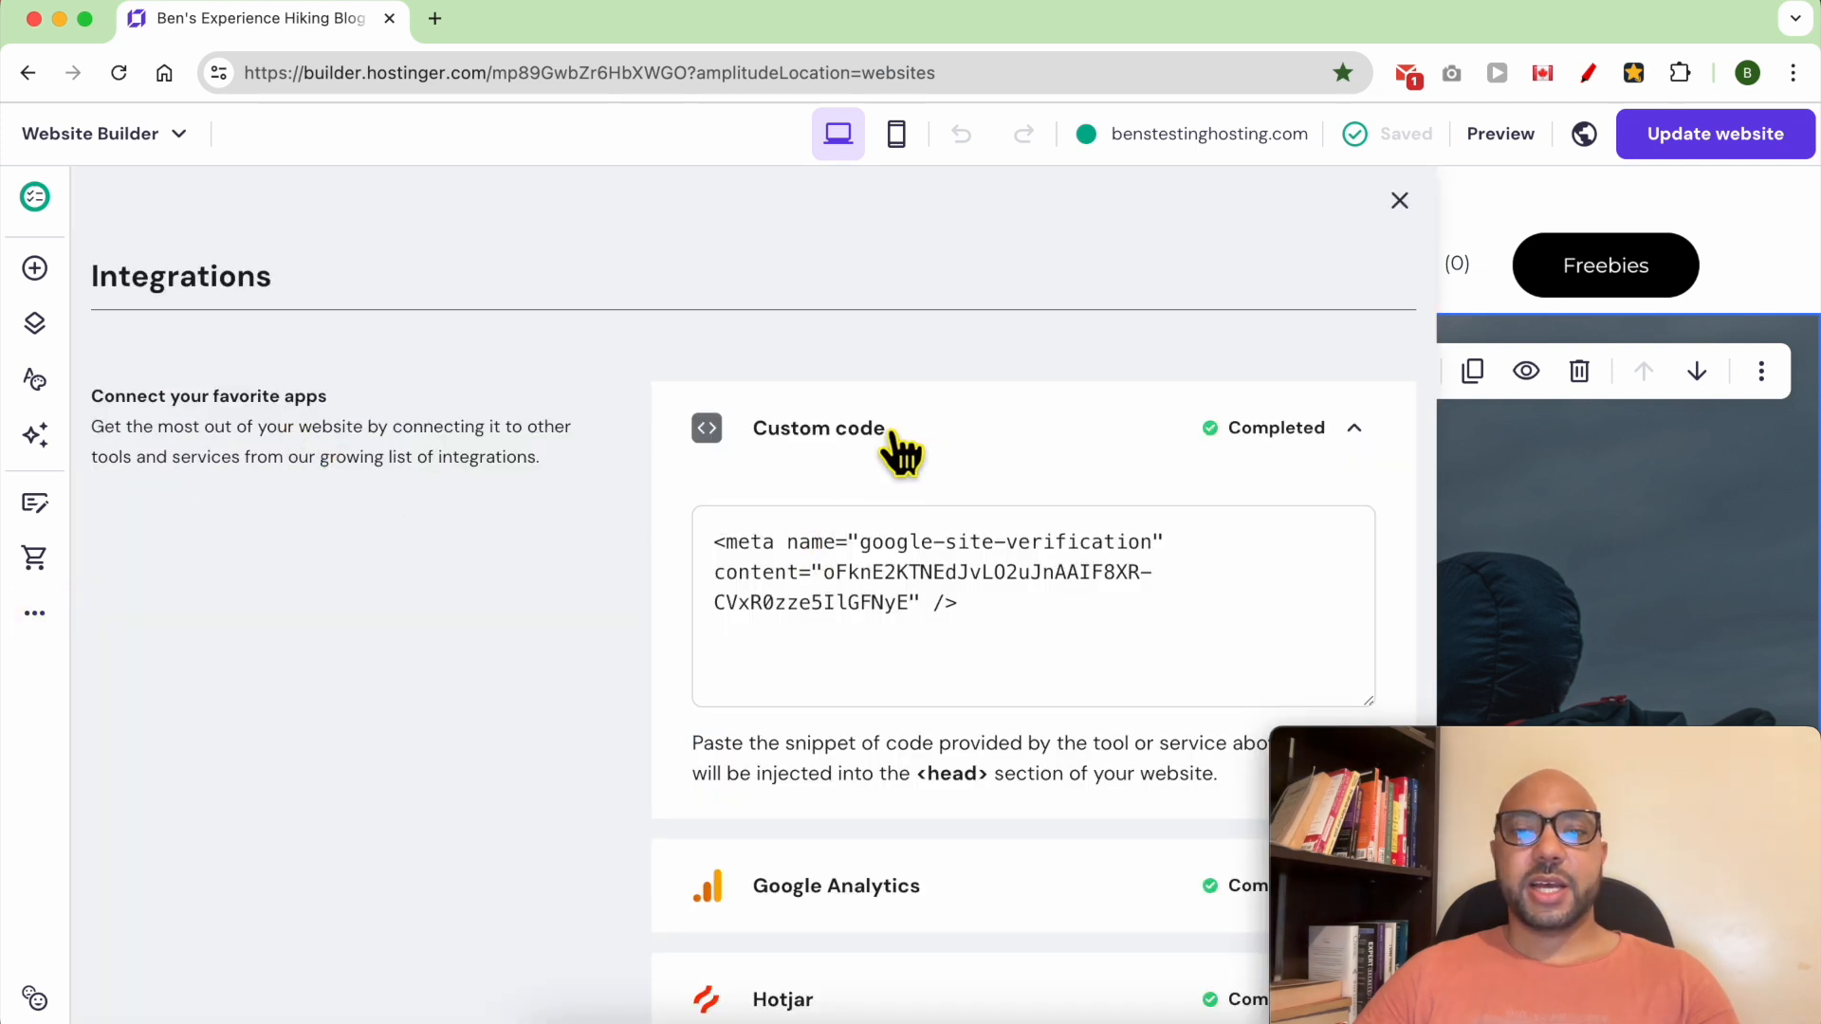
mouse_move(790, 476)
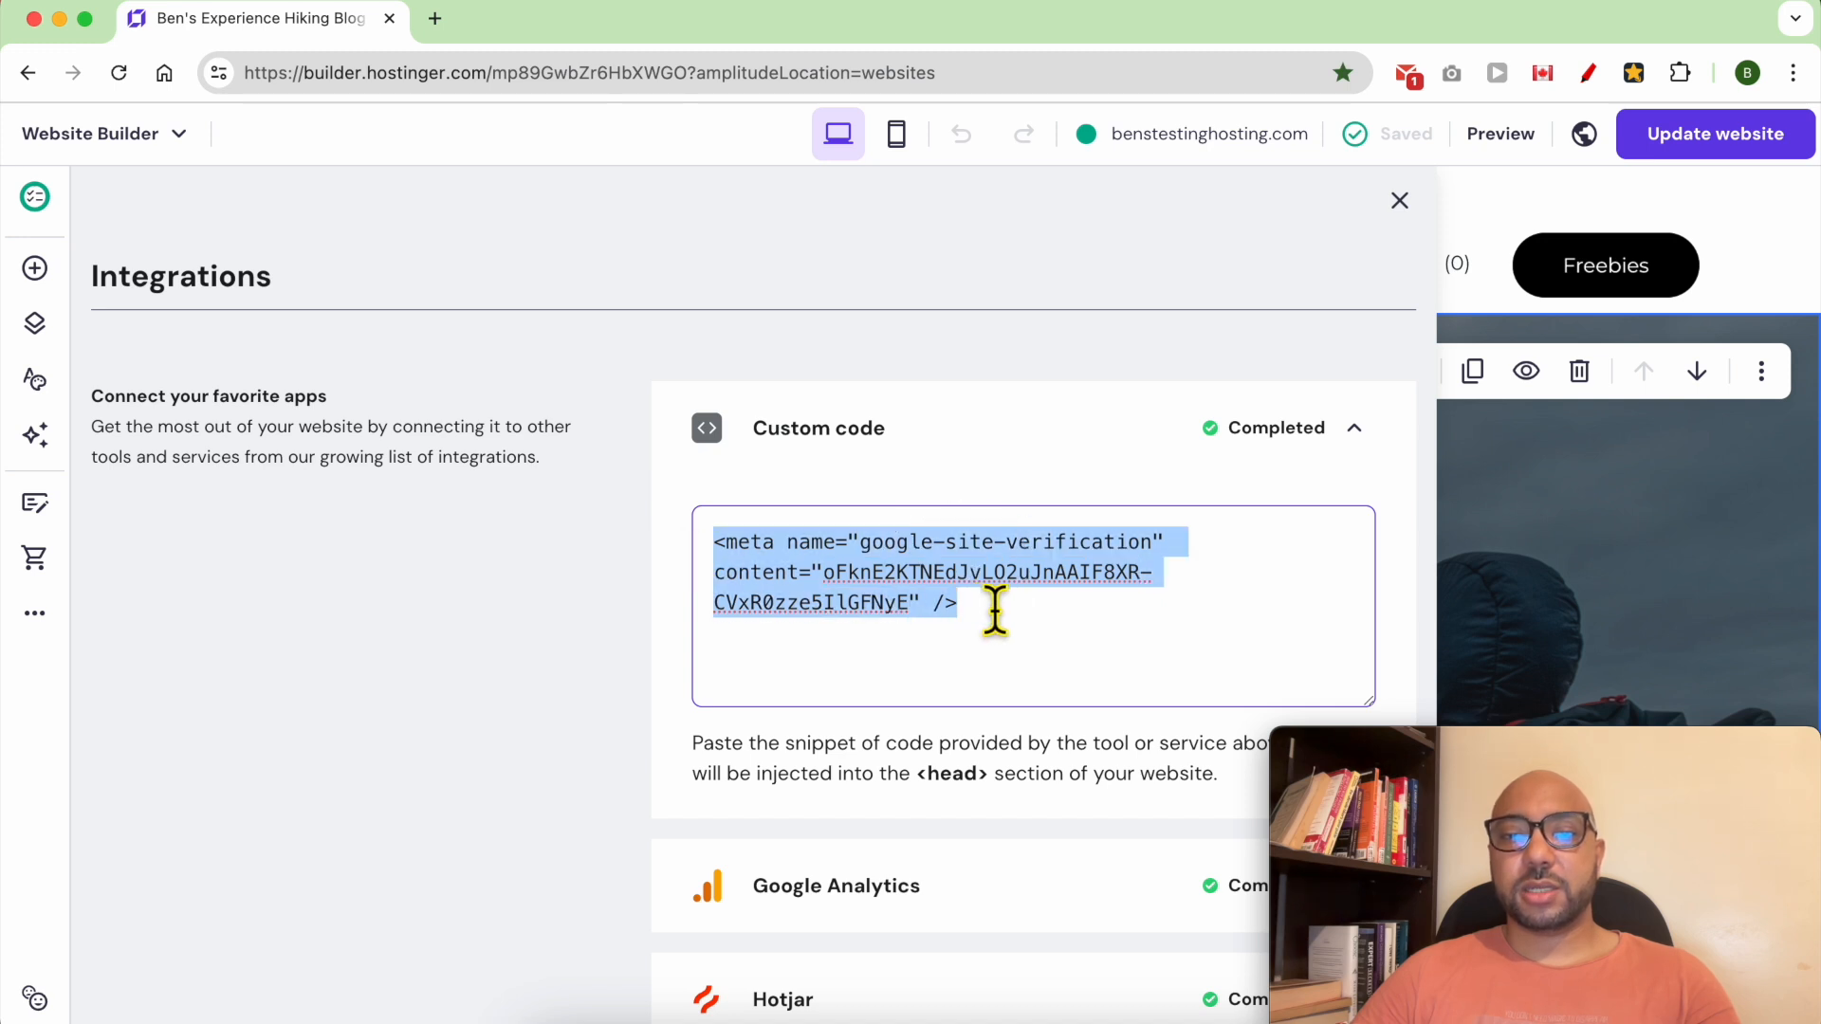
mouse_move(923, 571)
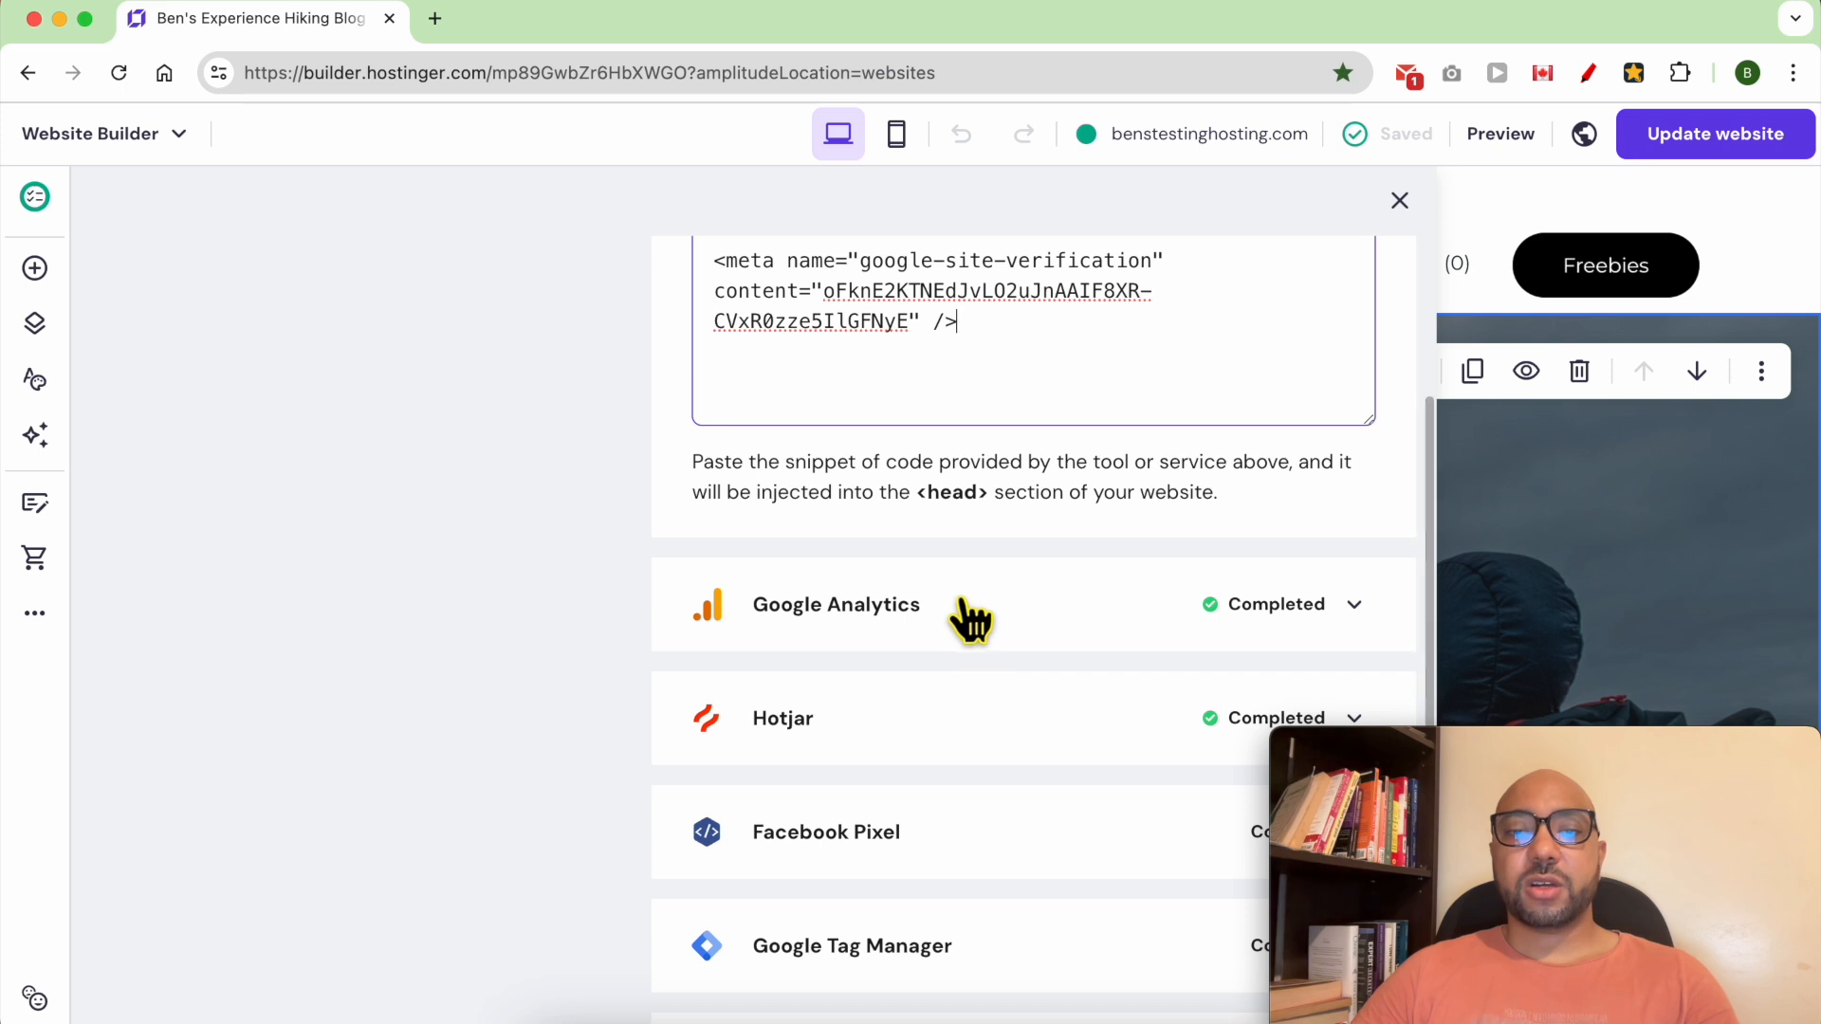
Step: Expand Google Analytics and Facebook Pixel entries to reveal their saved IDs
left_click(835, 604)
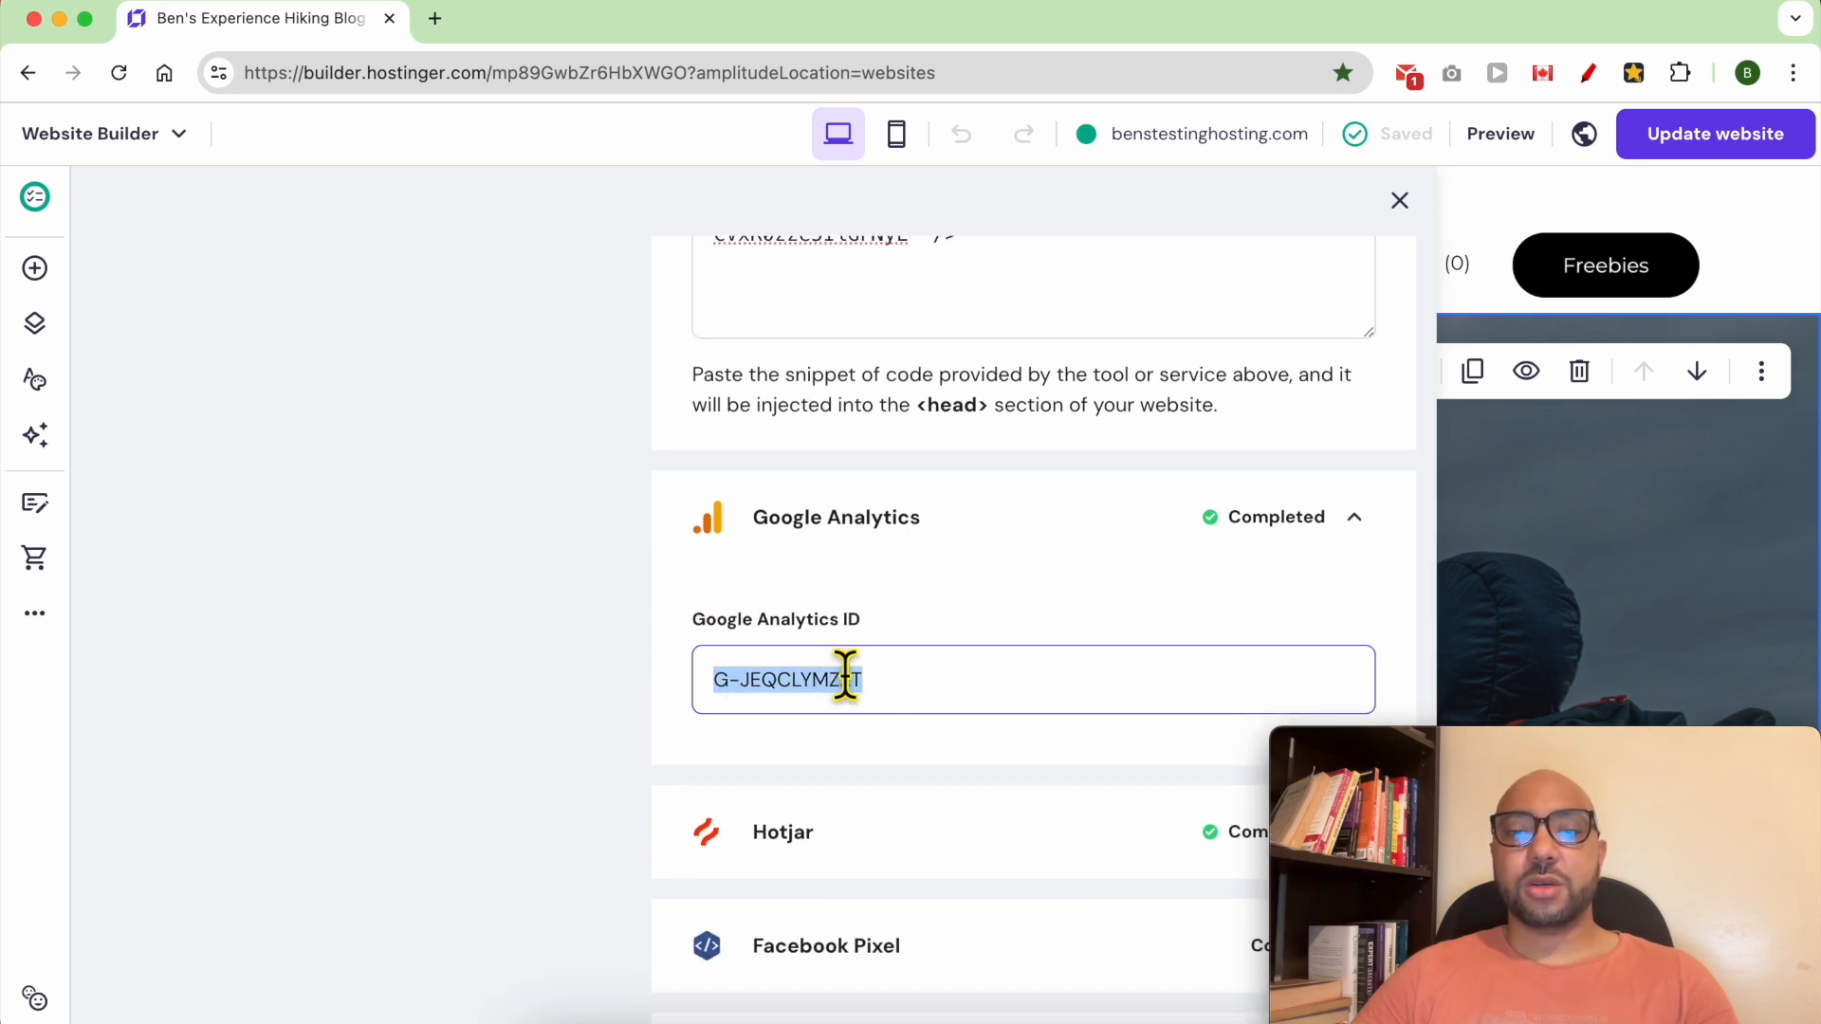
scroll("down", 3)
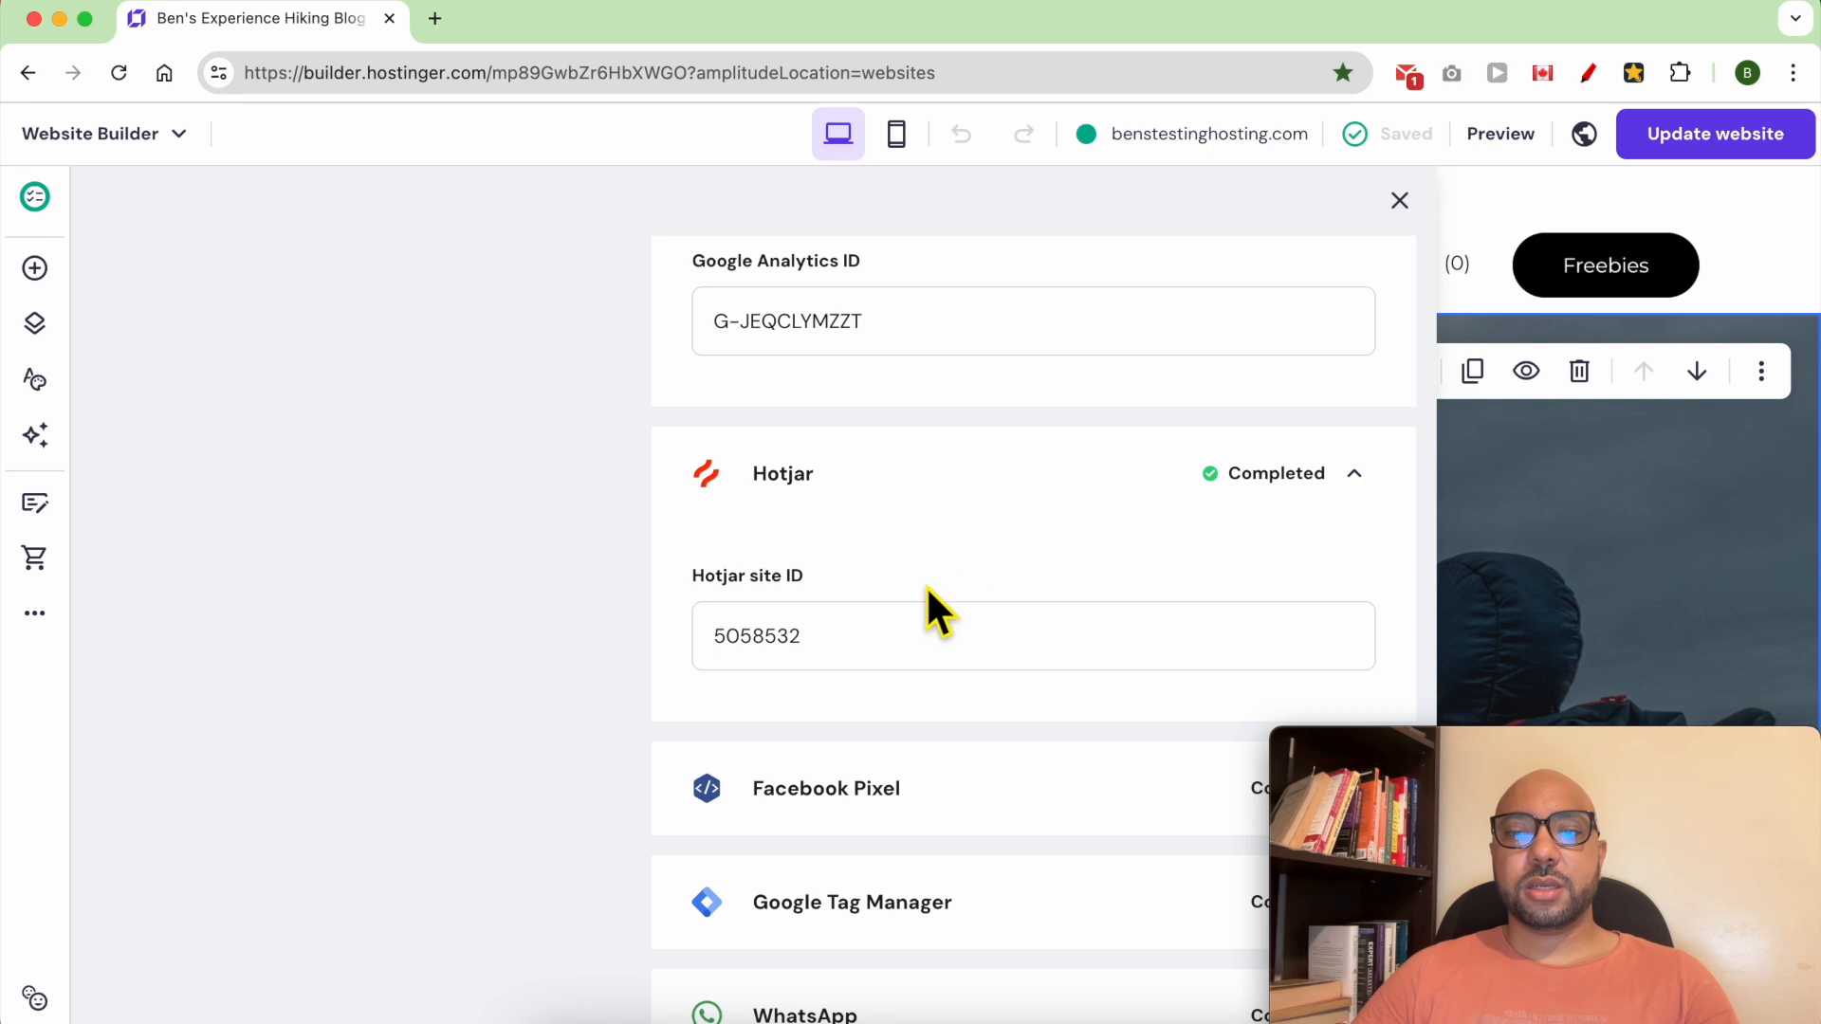
left_click(1031, 635)
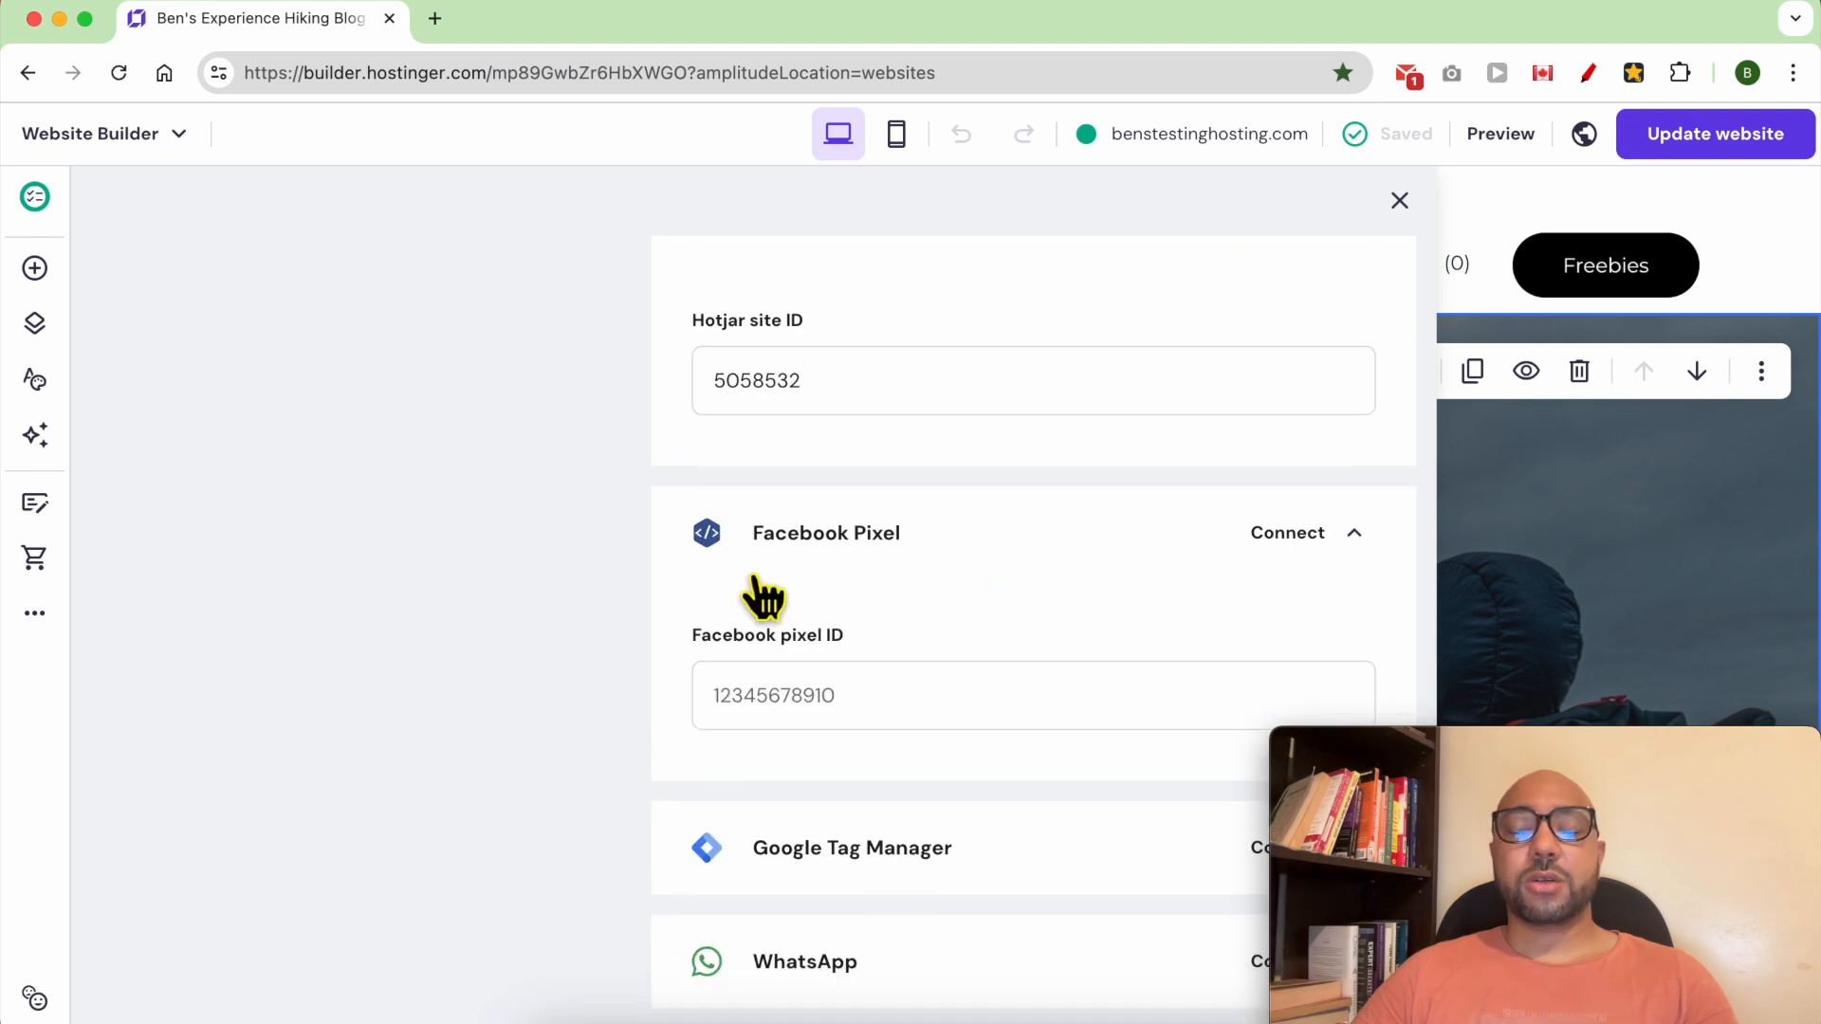
mouse_move(969, 574)
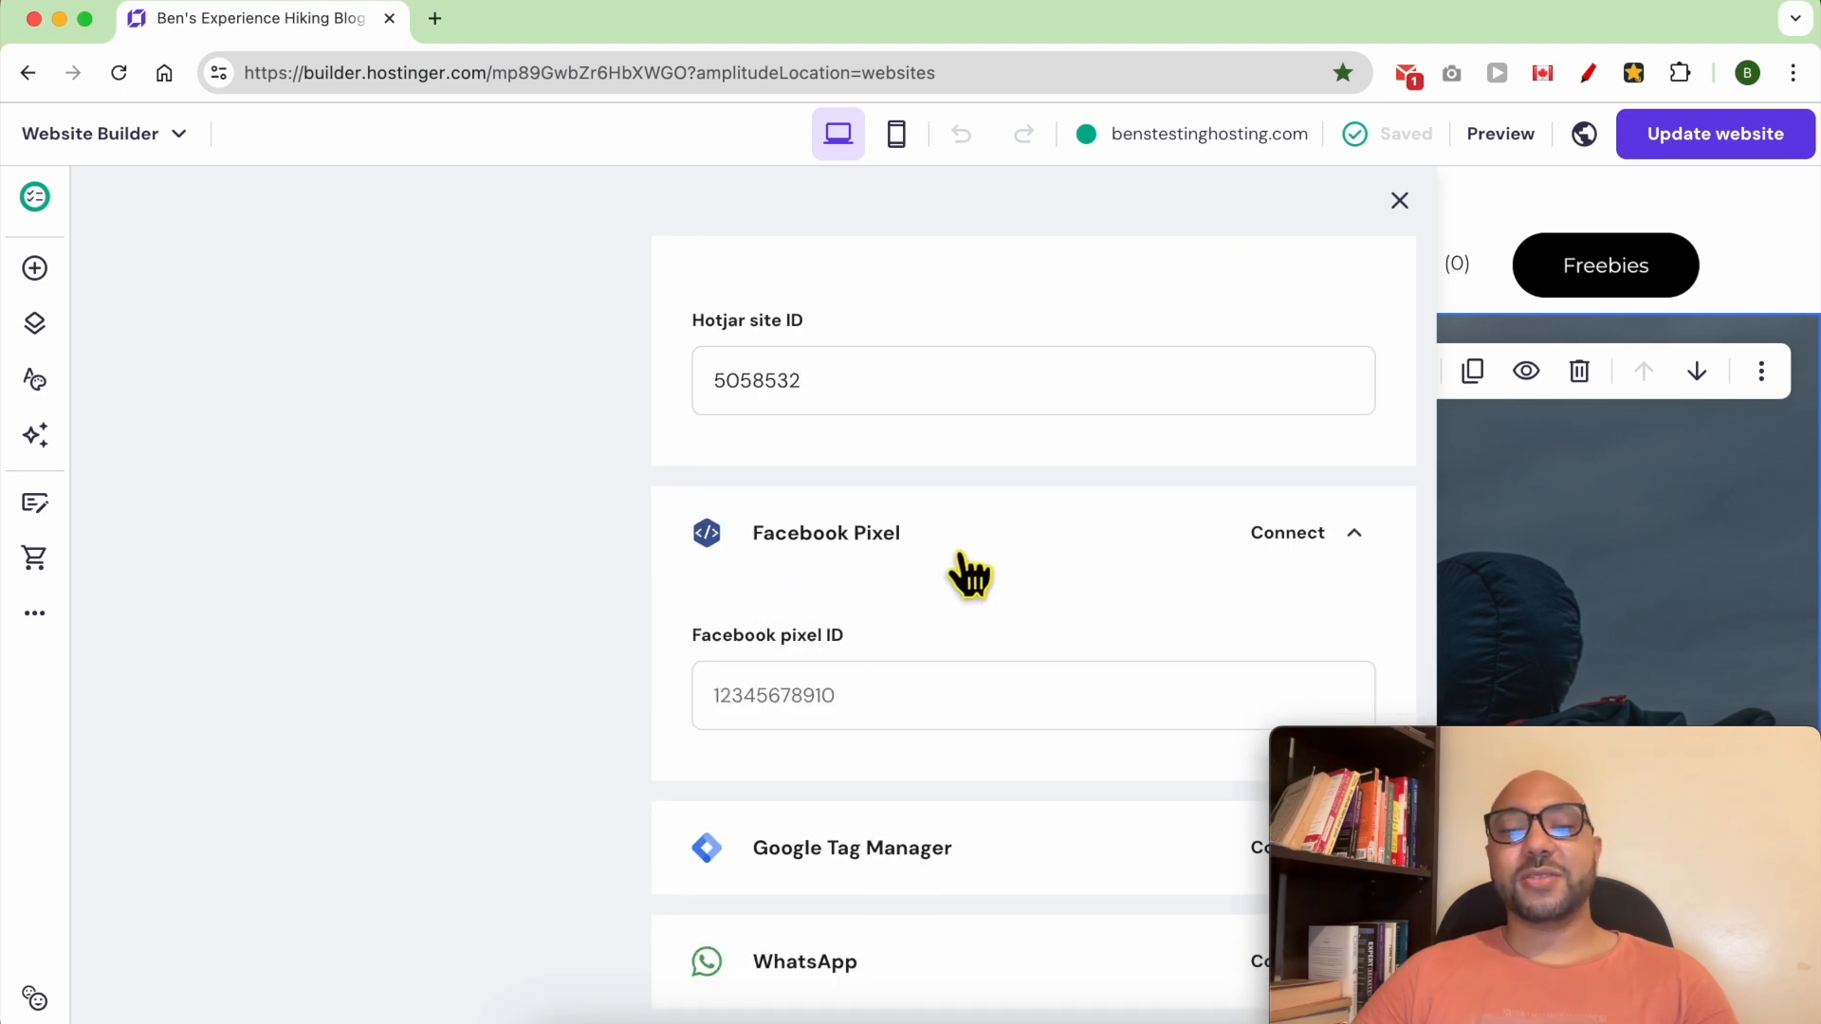
scroll("down", 3)
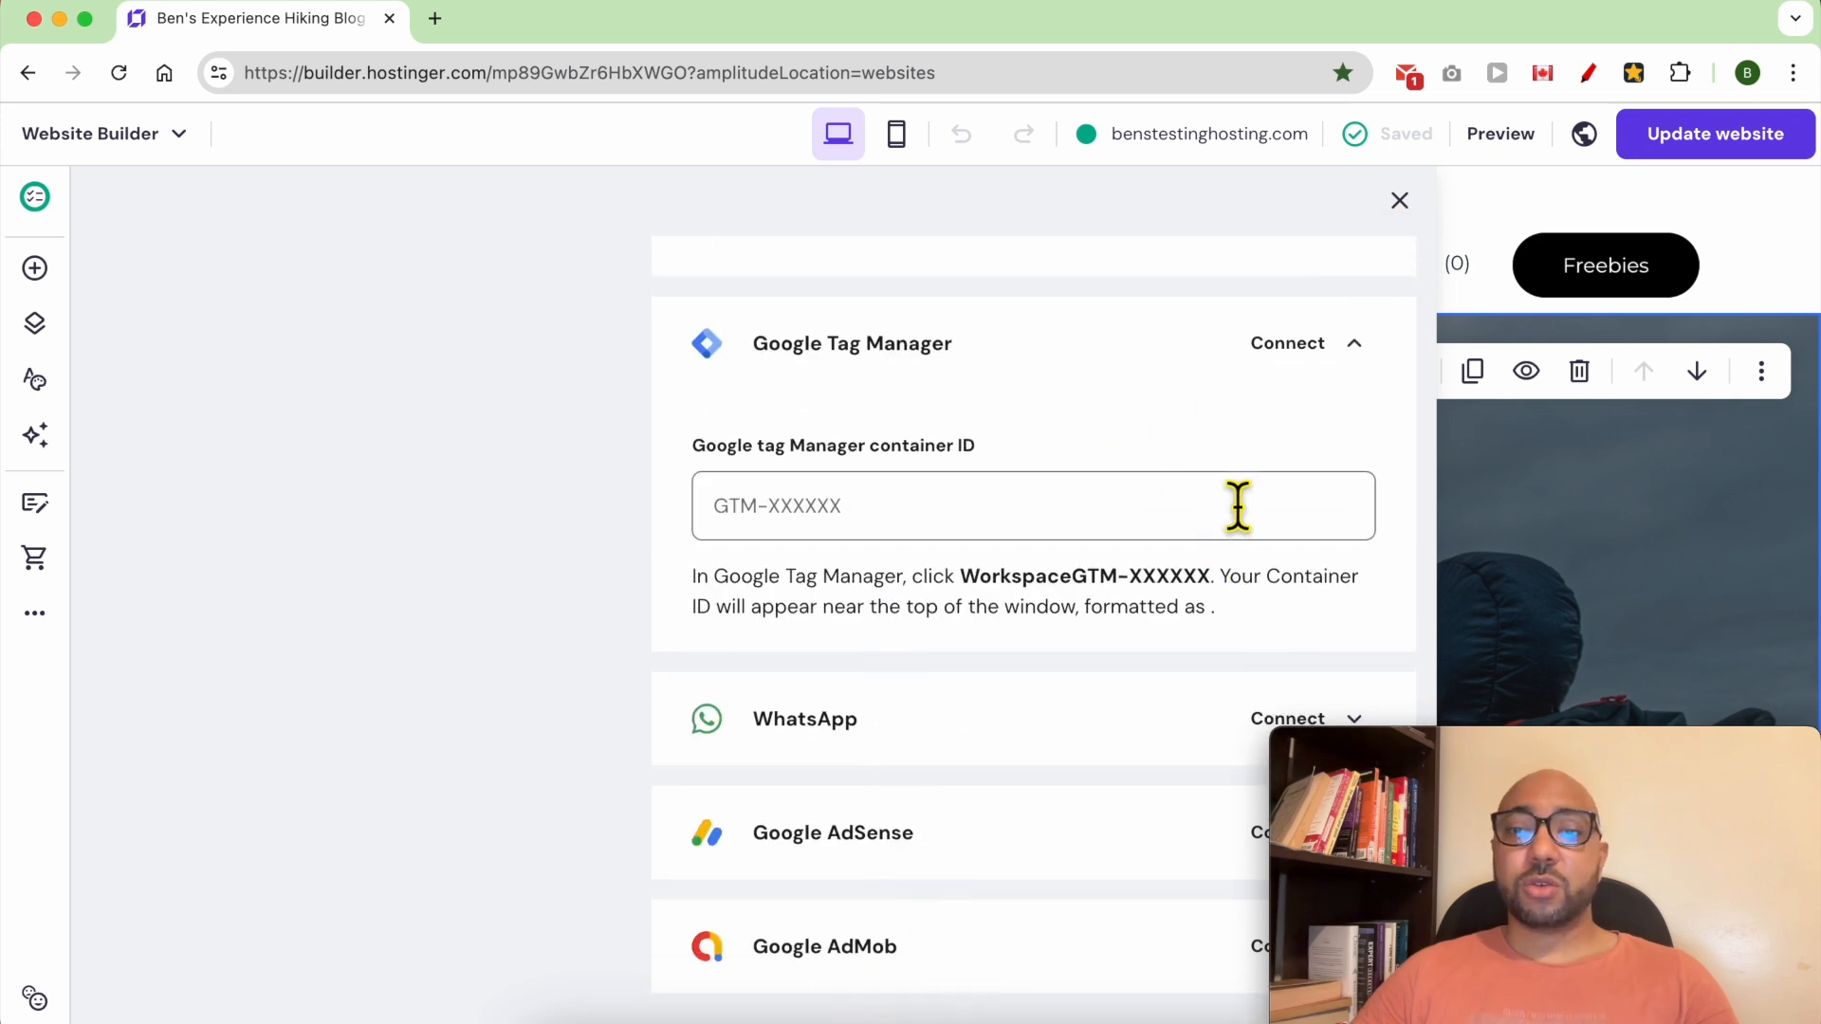
Step: Enter the placeholder "integration code here" in the Google Tag Manager container ID field
type("How to Add Integrations in Hostinger Website Builder")
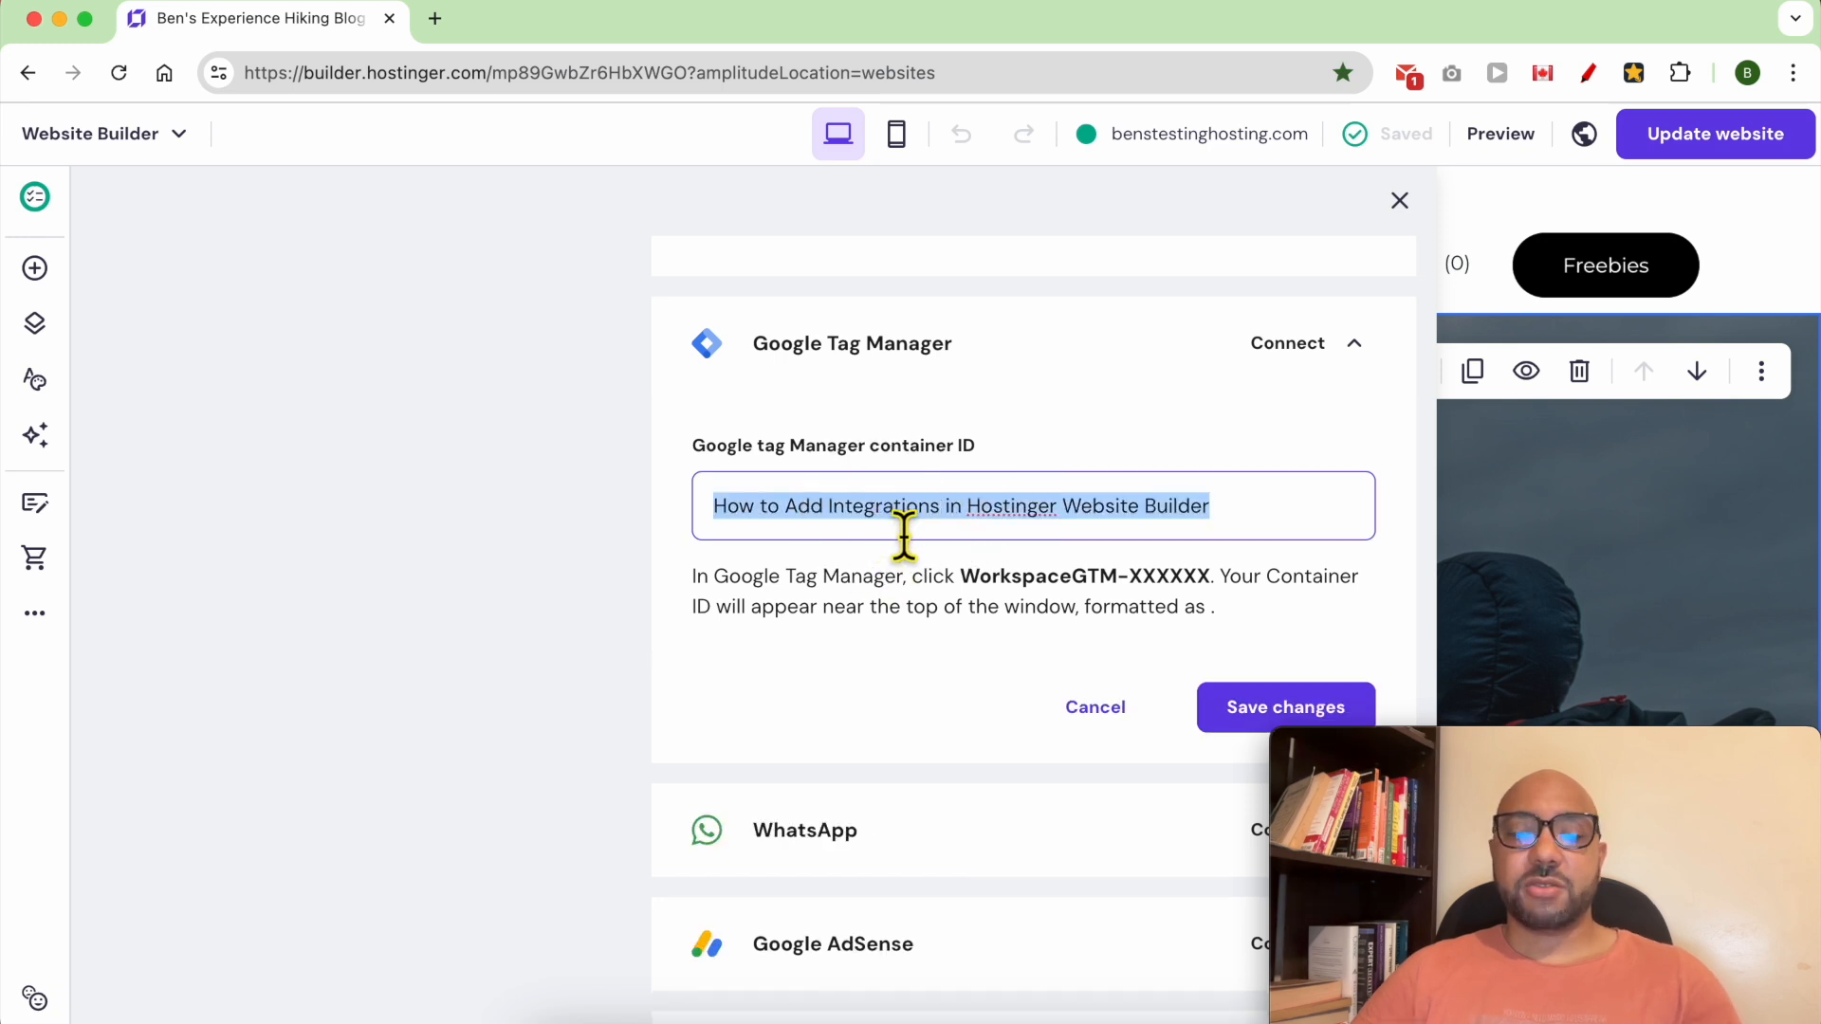
type("integration code")
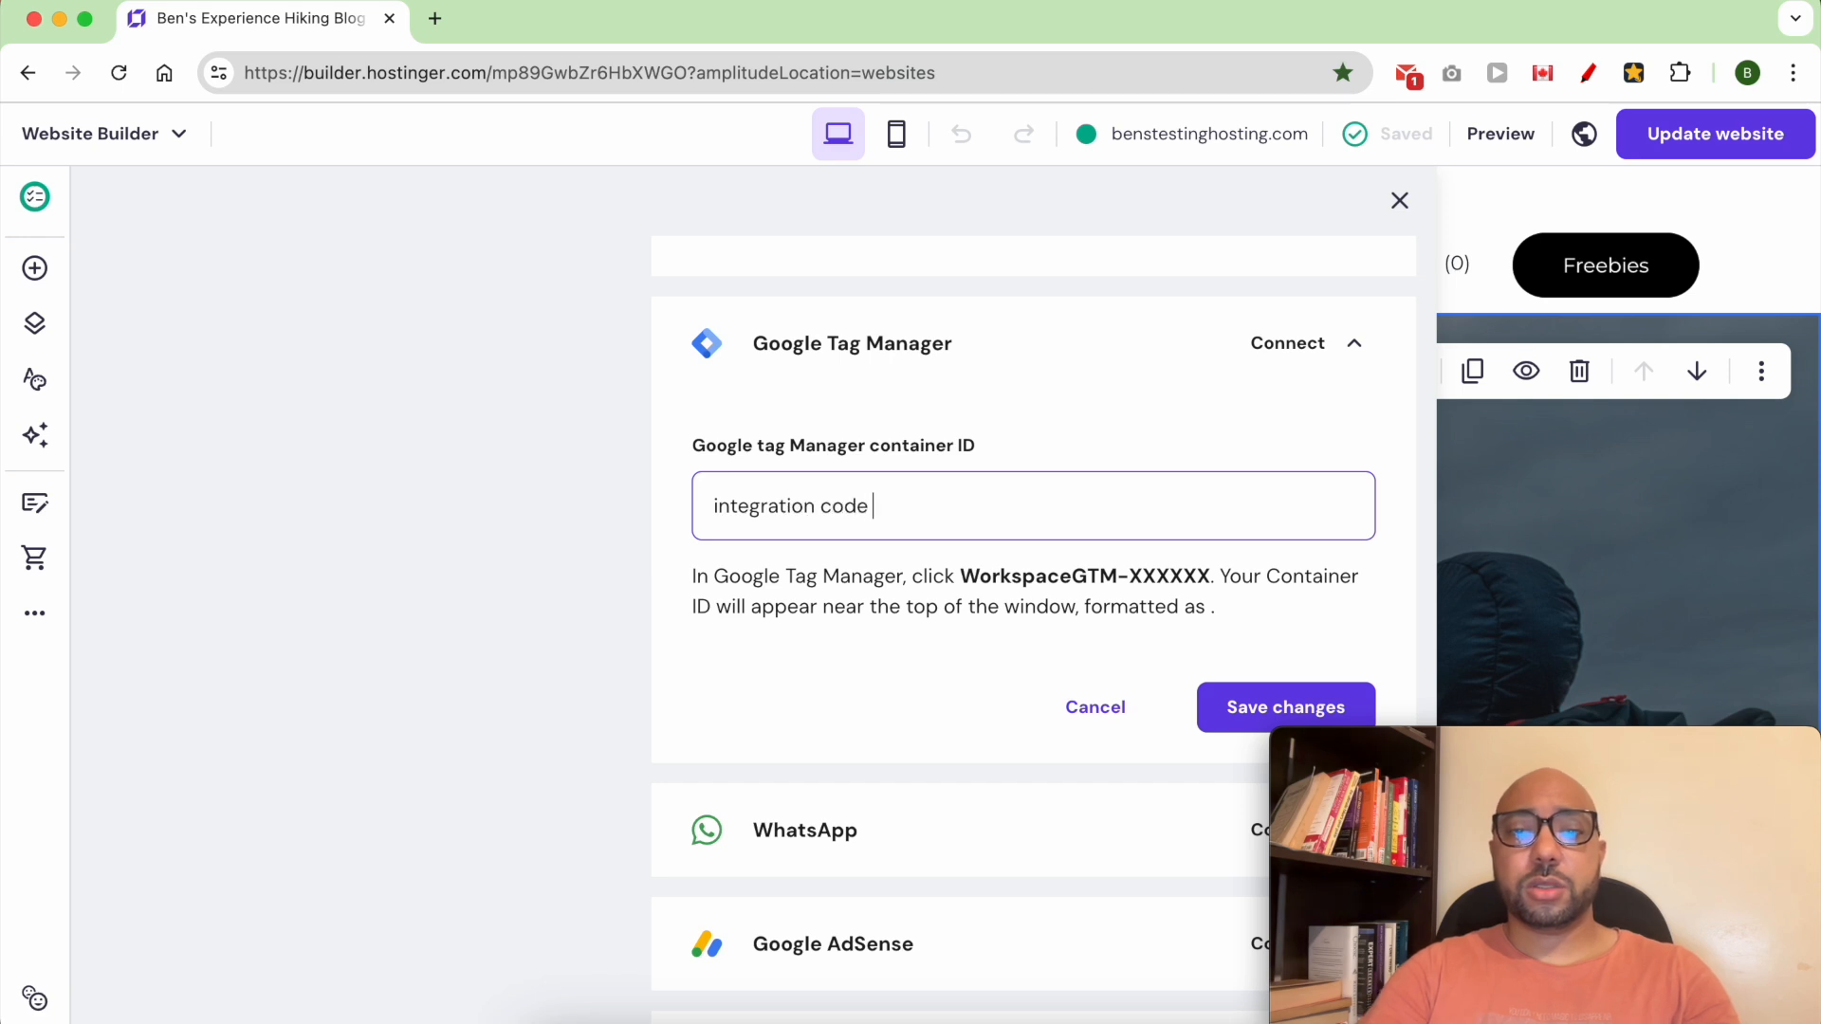
type("here")
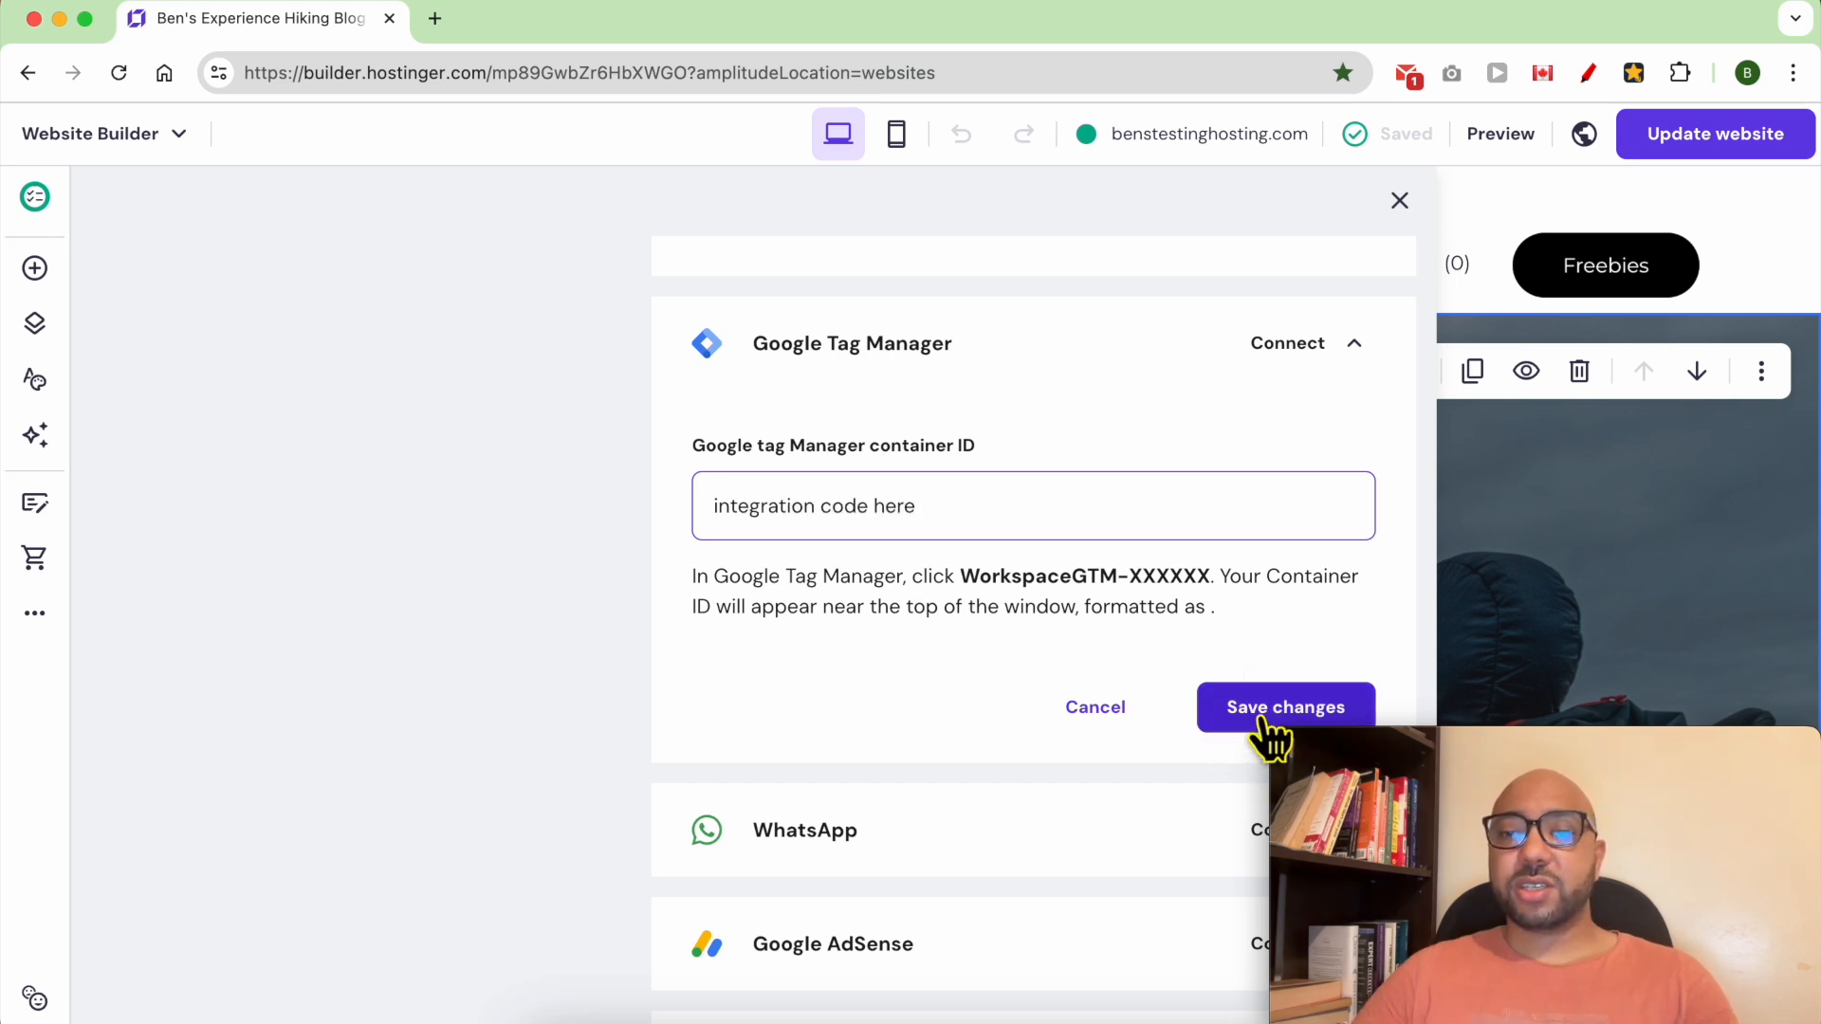
mouse_move(1423, 595)
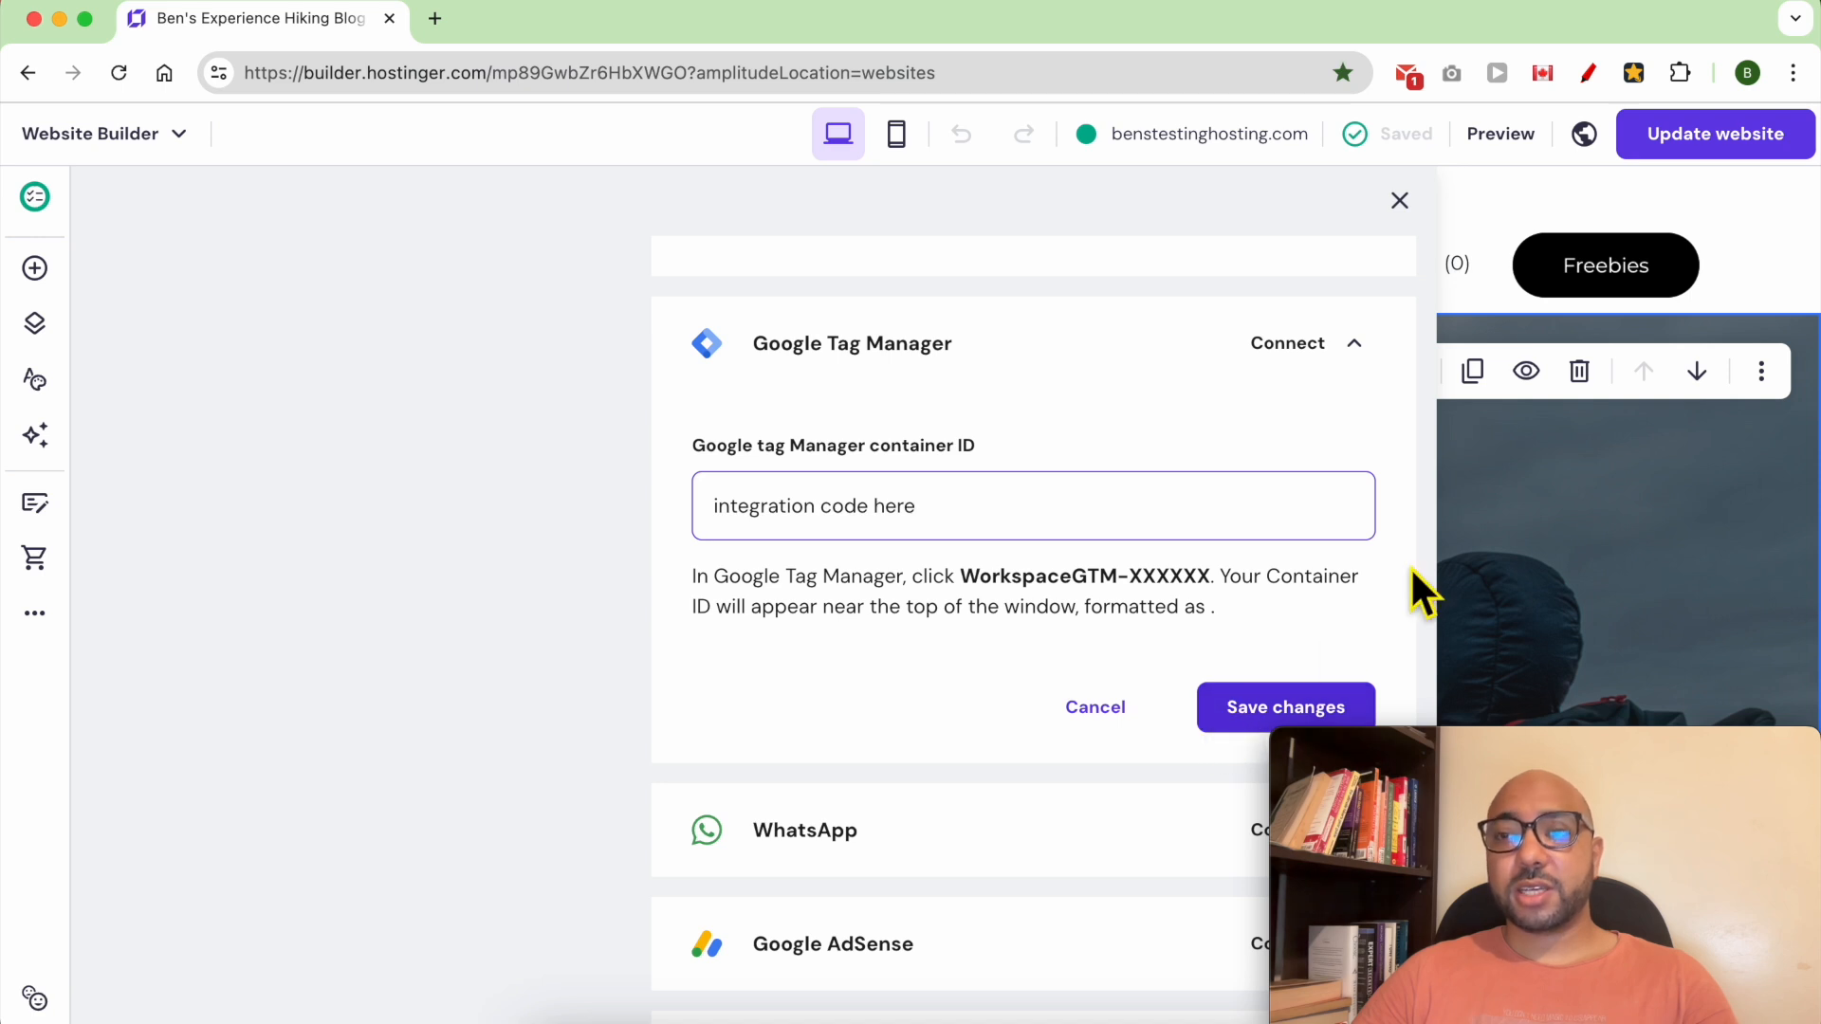